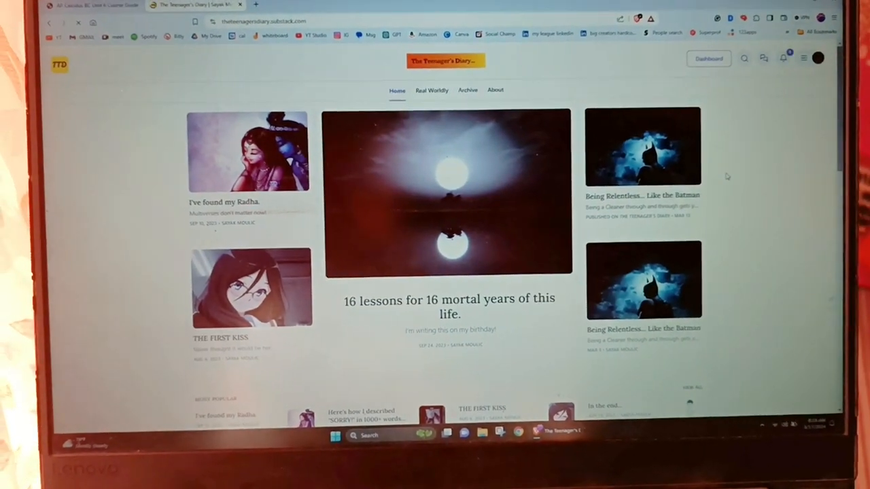
scroll(down, 3)
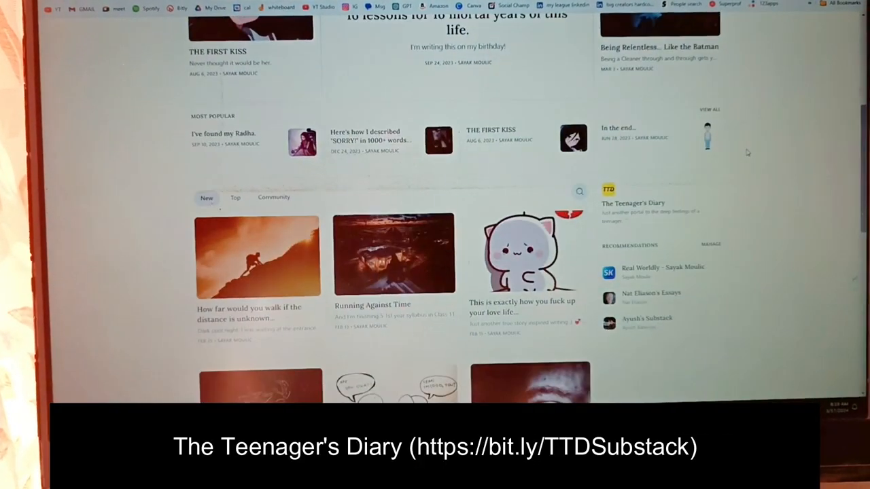